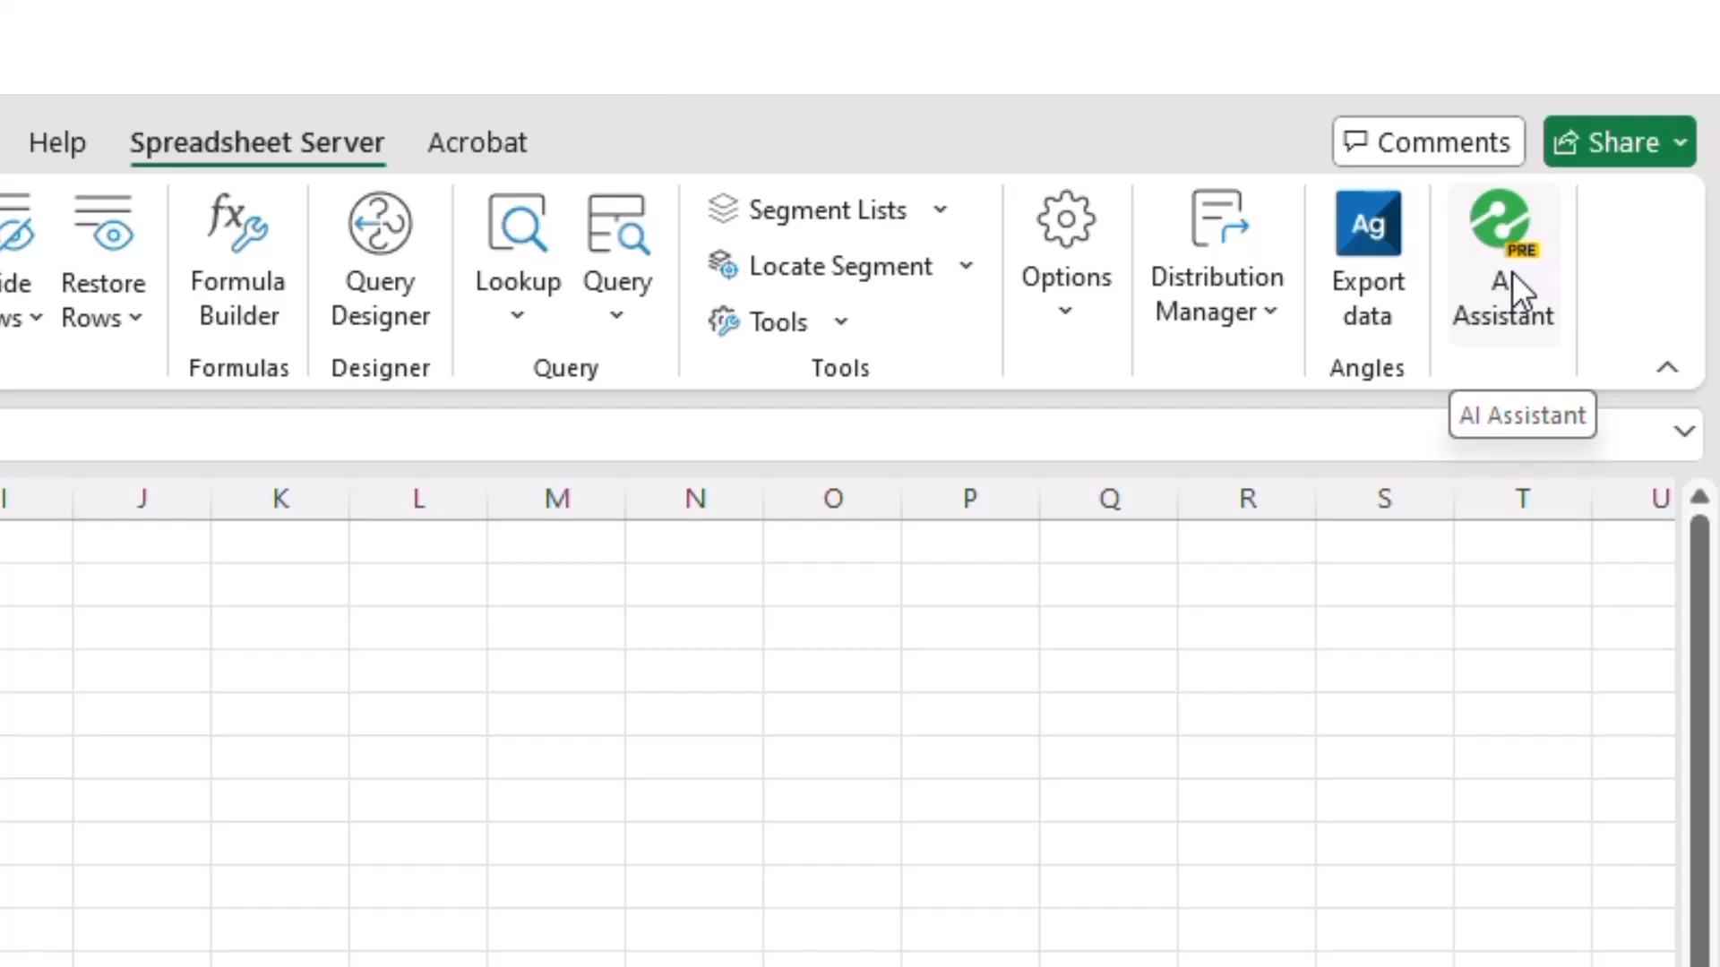
Step: Open the Spreadsheet Server AI Assistant pane from the ribbon beside the empty sheet
left_click(1503, 251)
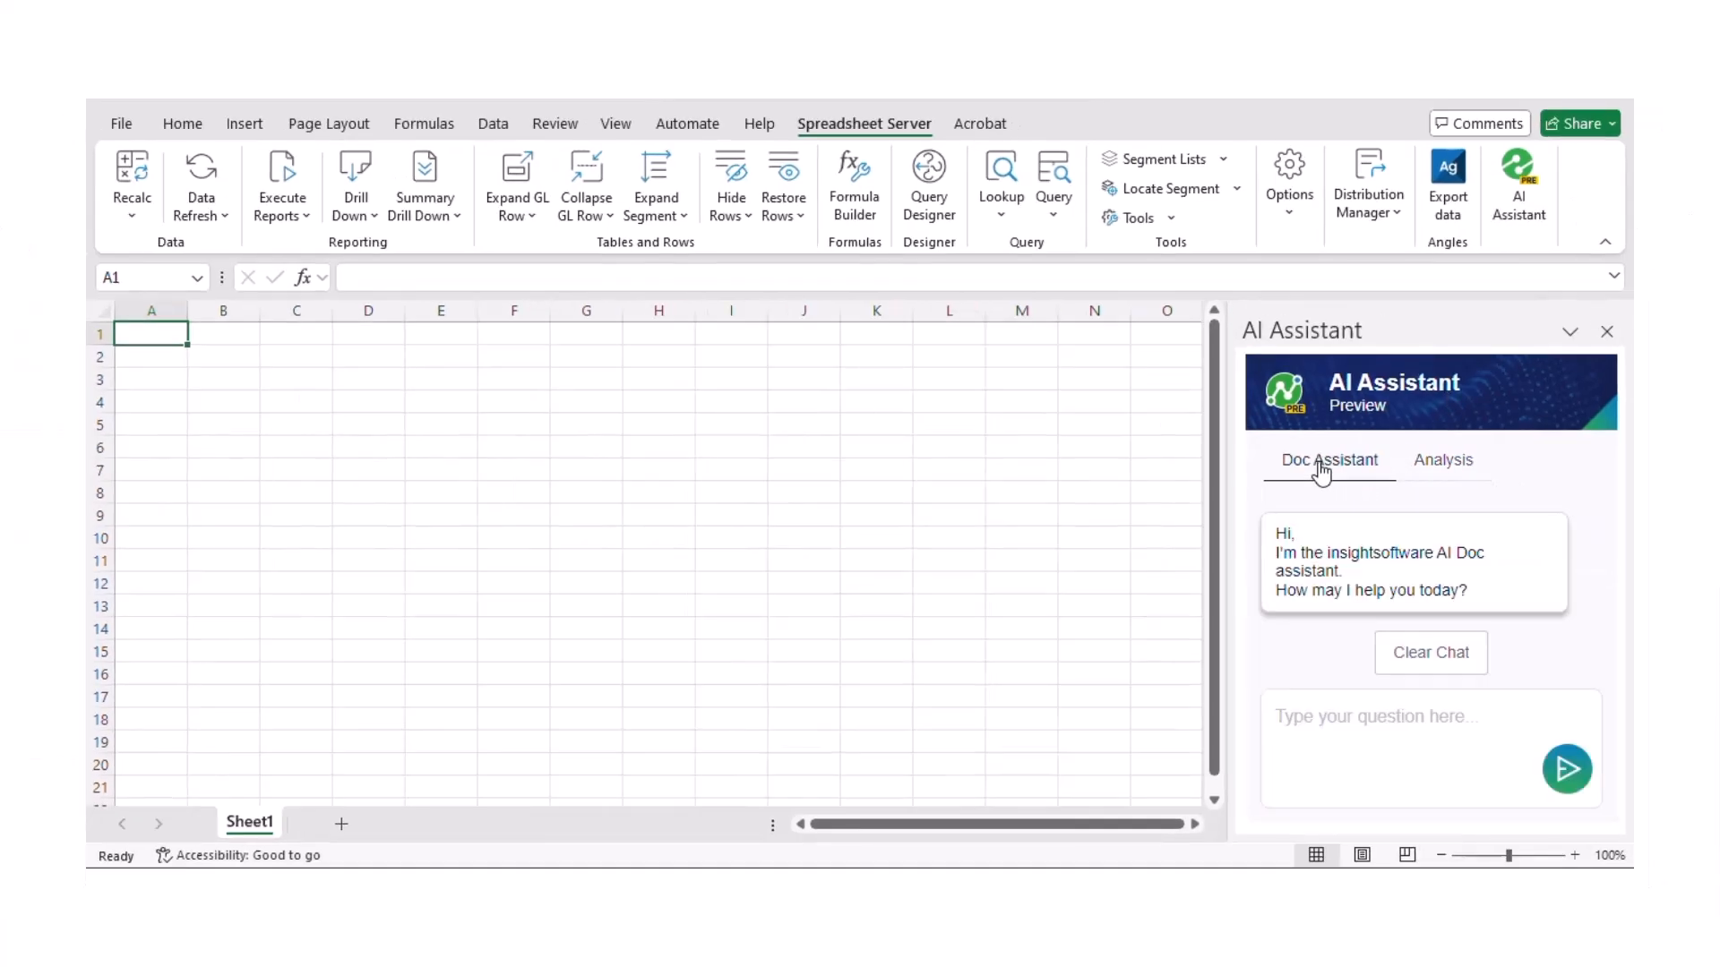
left_click(1442, 461)
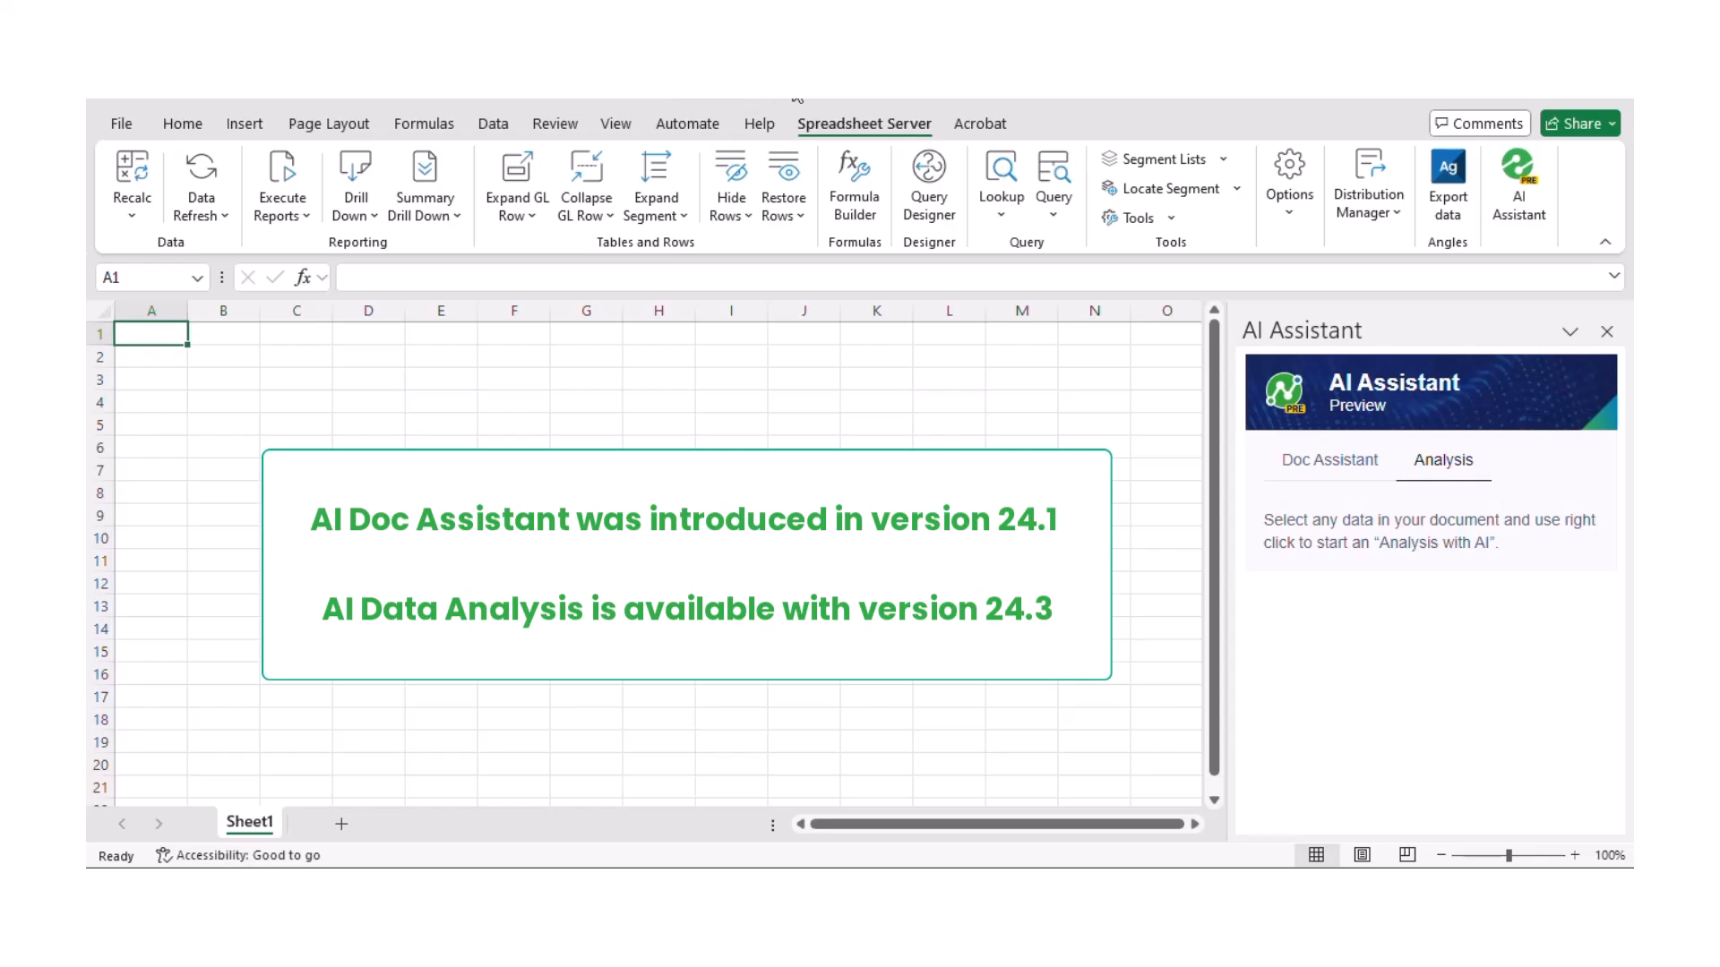
left_click(1329, 460)
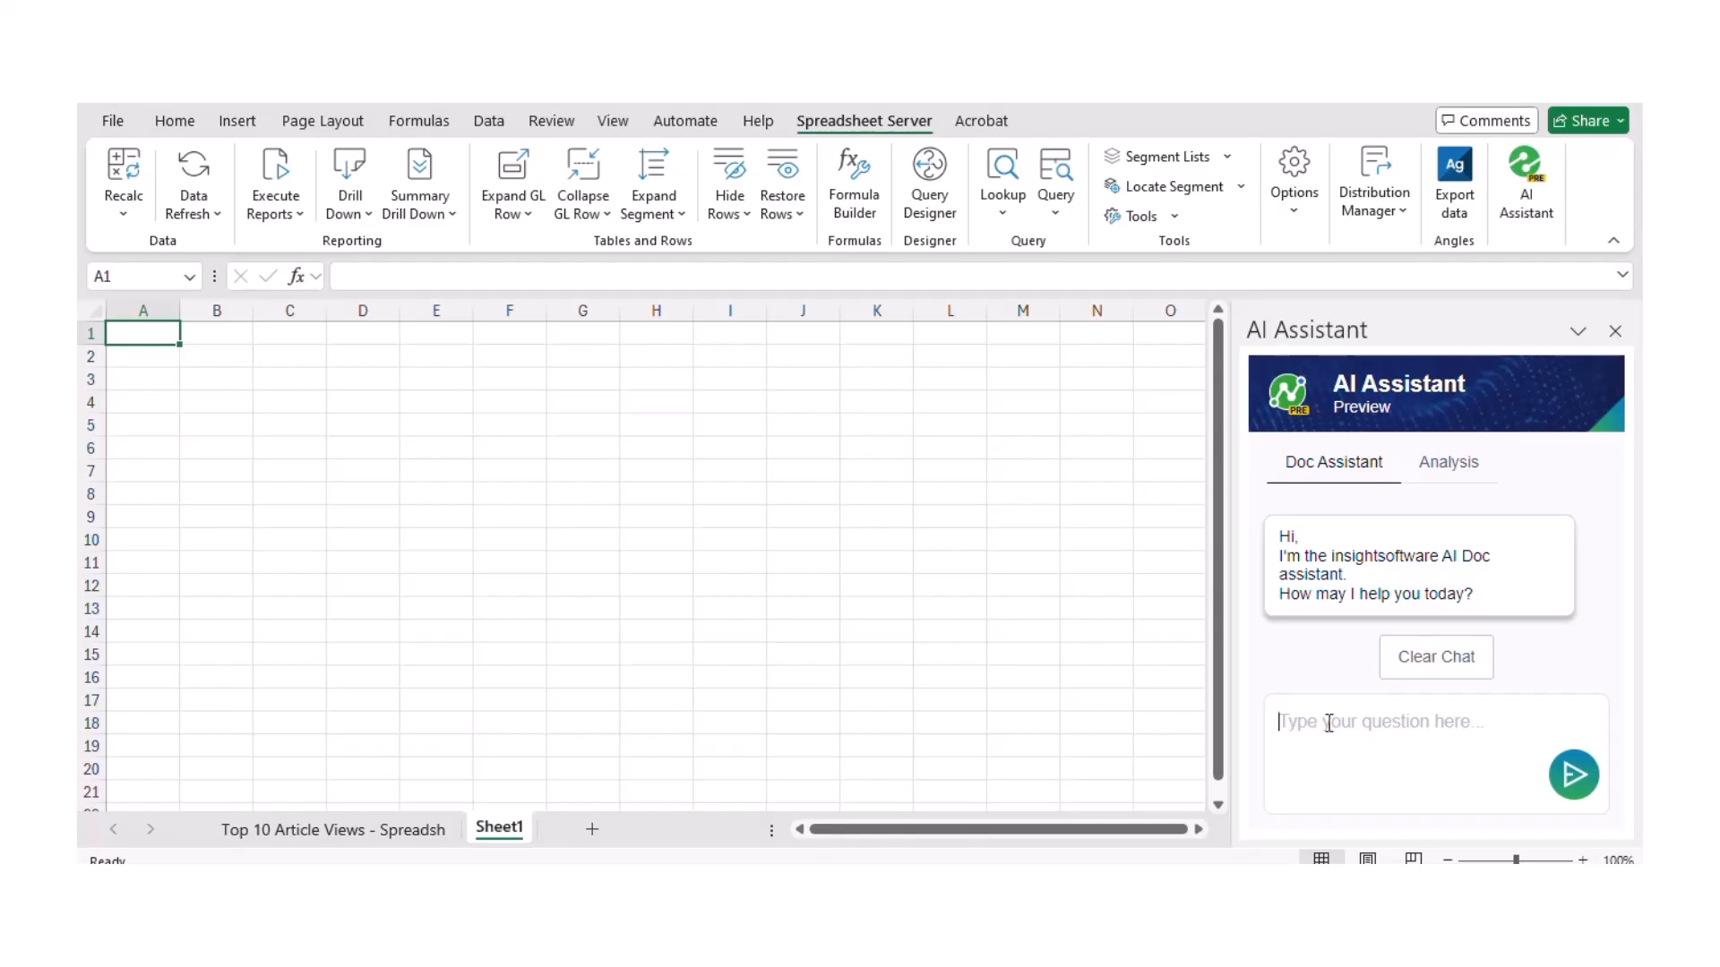
Step: Ask the Doc Assistant 'How do I build a GXE formula' and get its five-step answer
type("Ho")
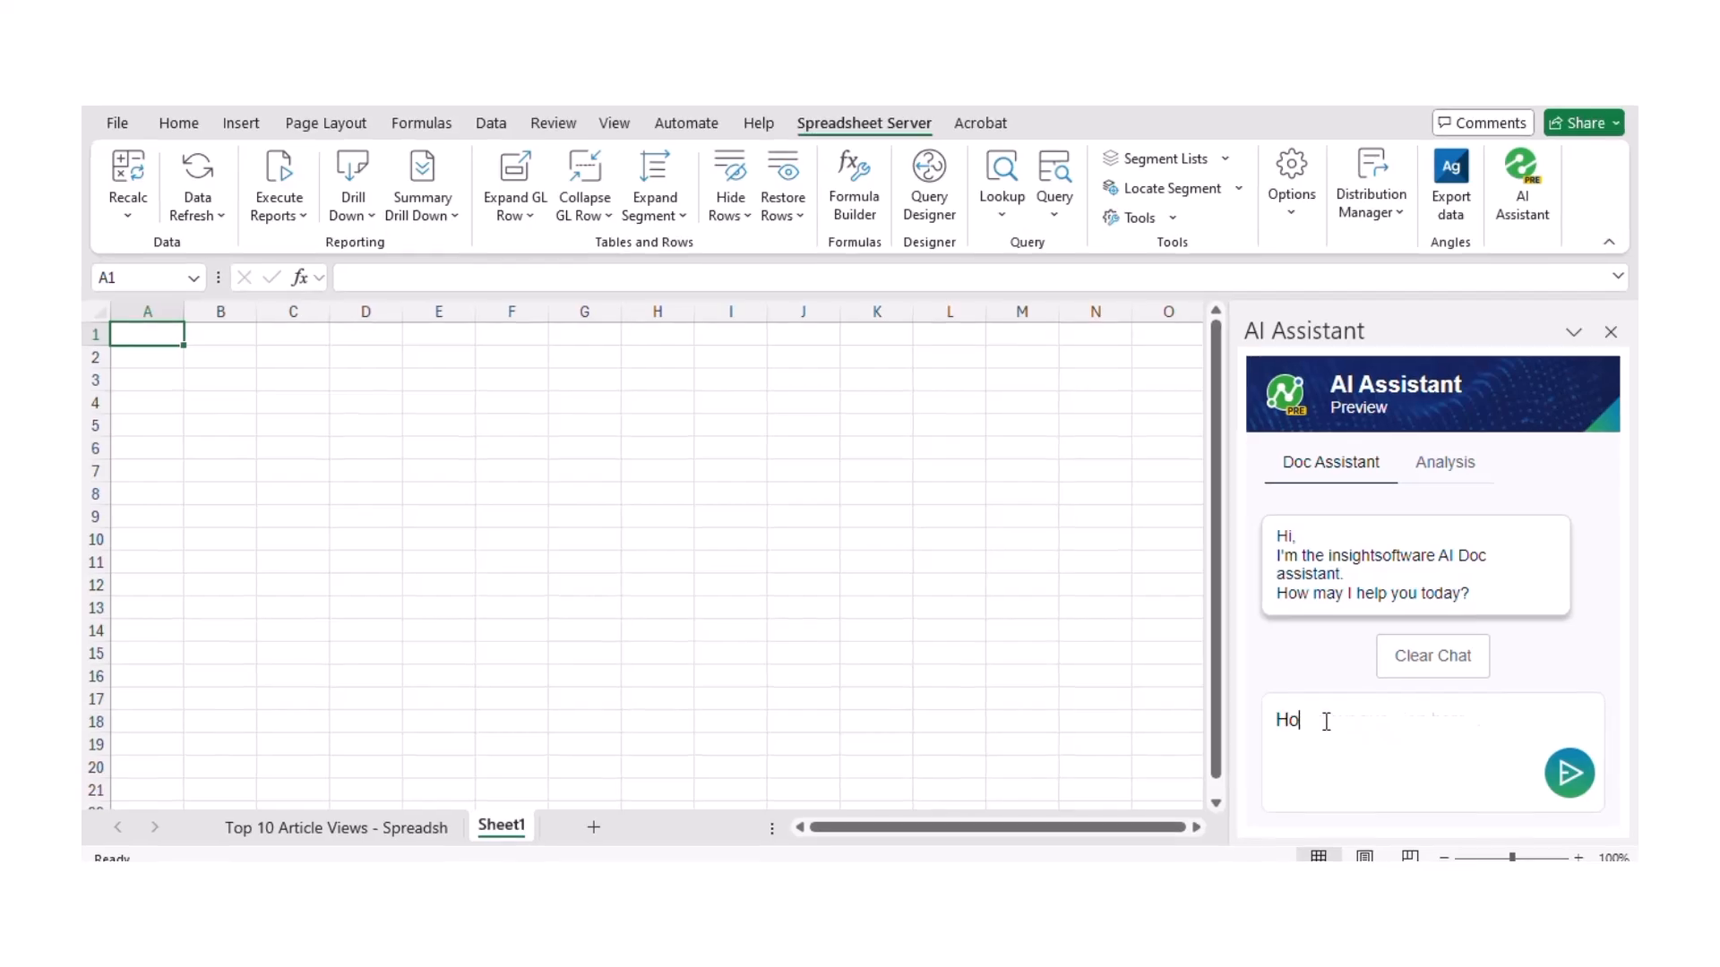
type("ow do I build a GXE formula")
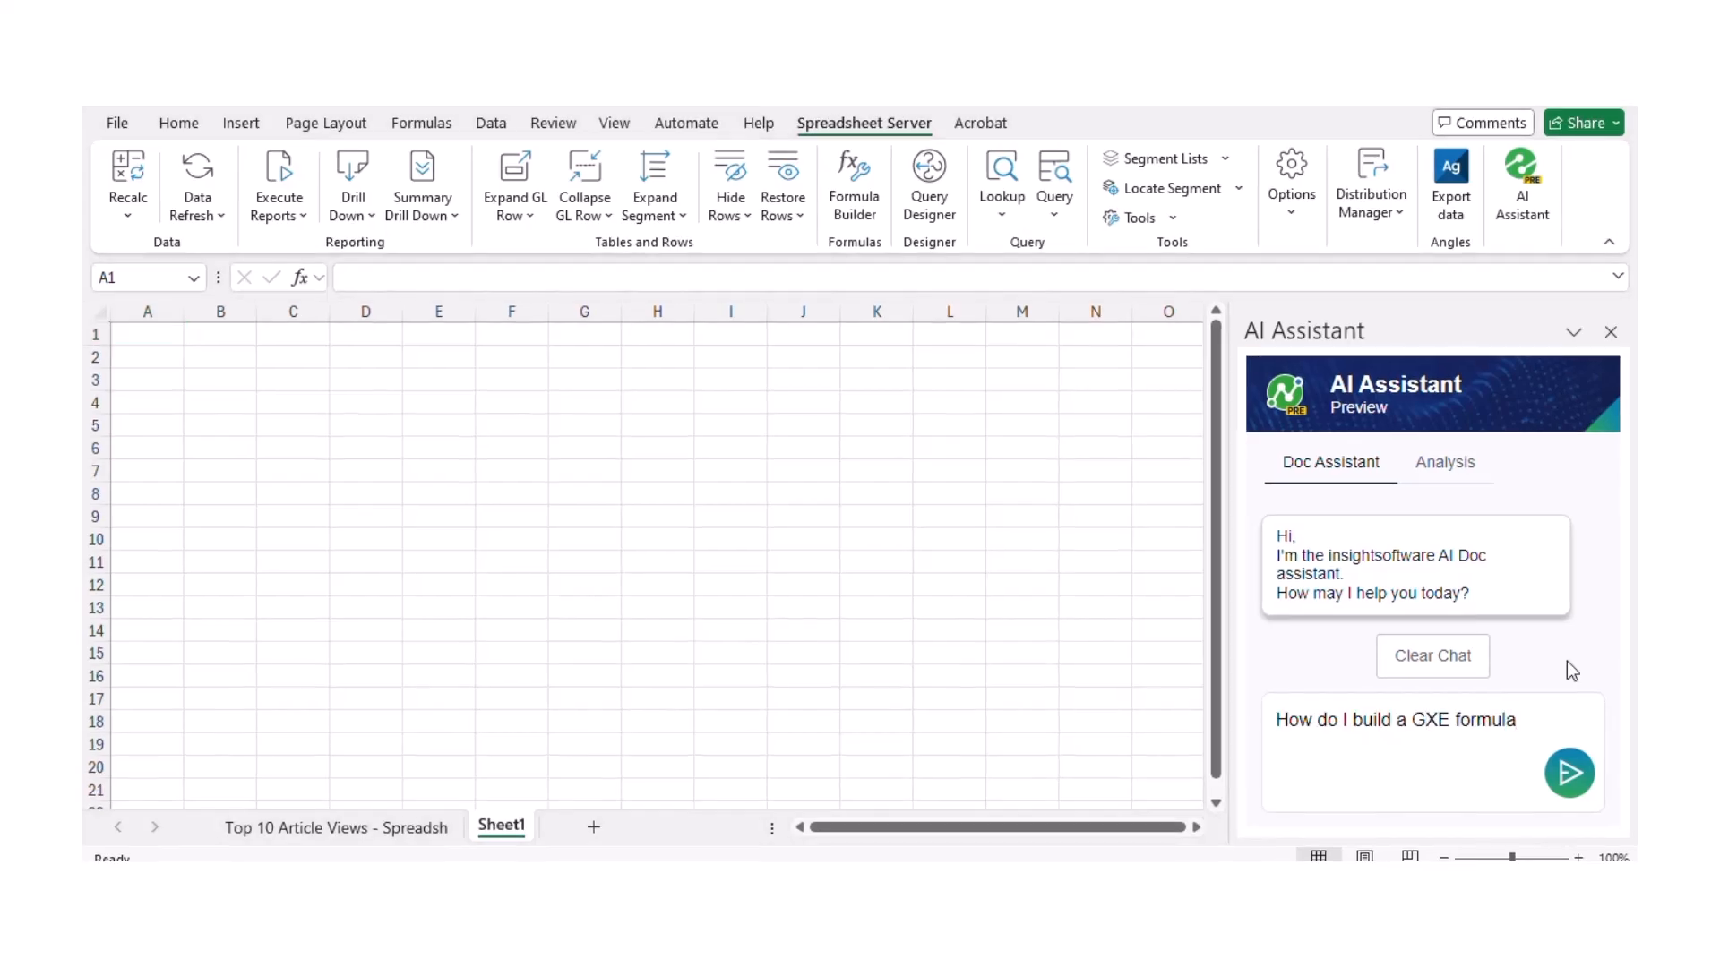
left_click(1569, 772)
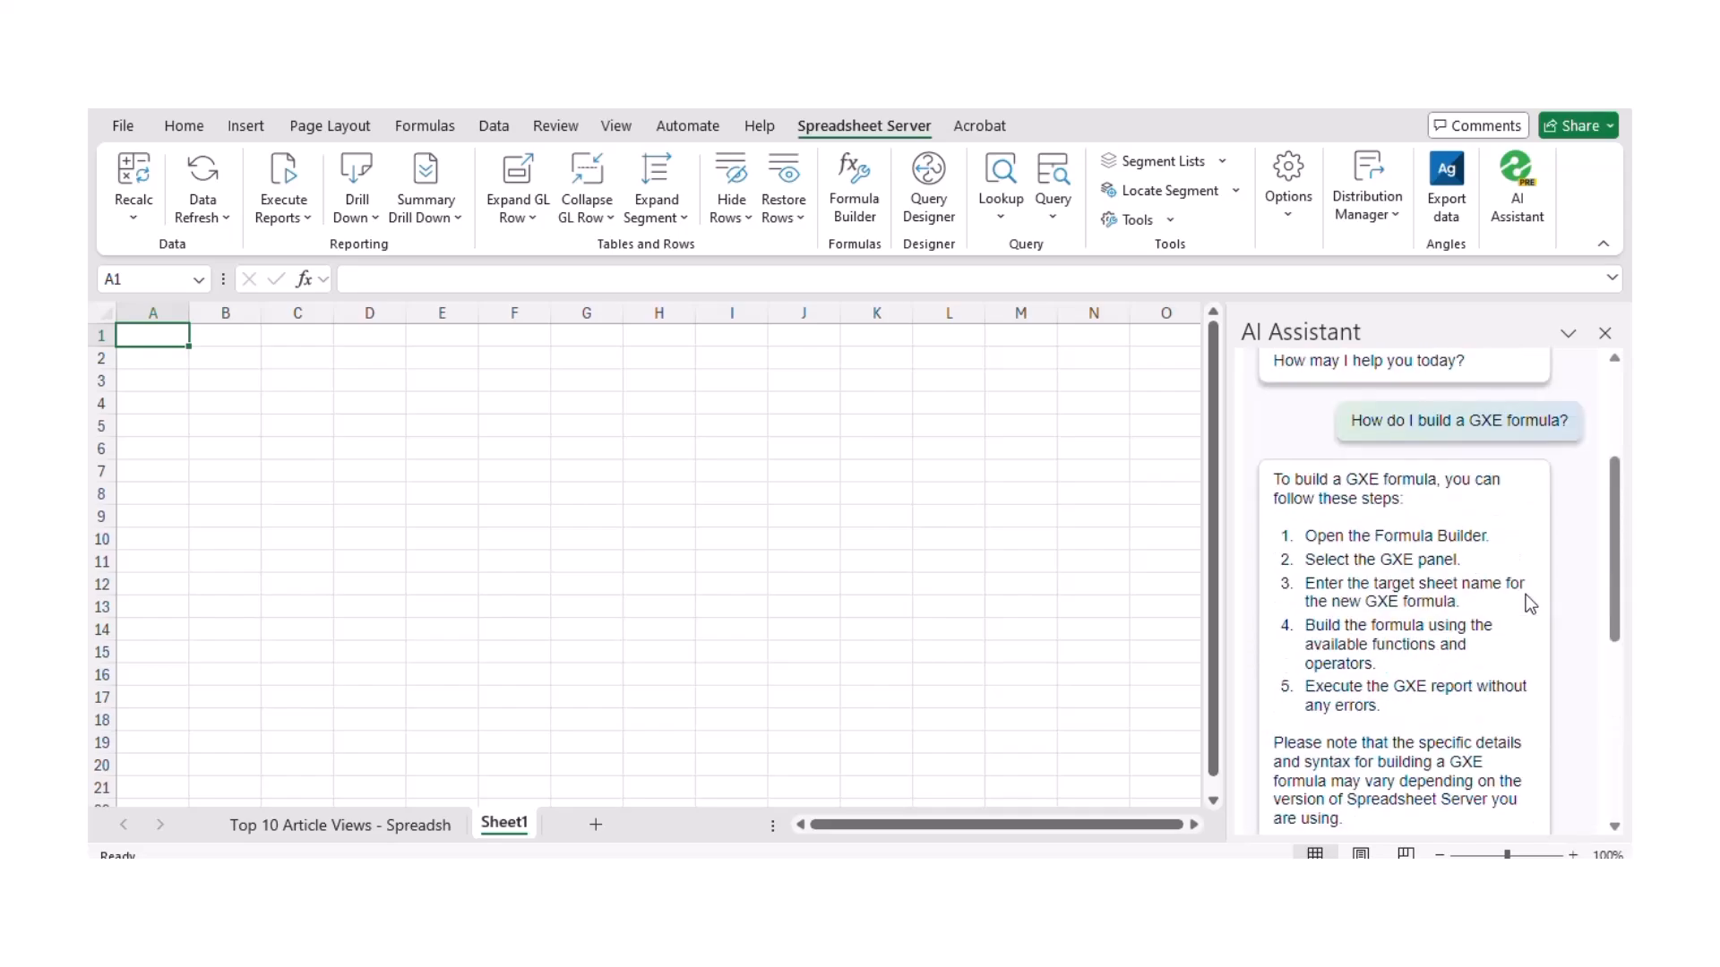
Step: Scroll the GXE answer down to its v23.2–v24.1 release-note reference links
scroll("down", 3)
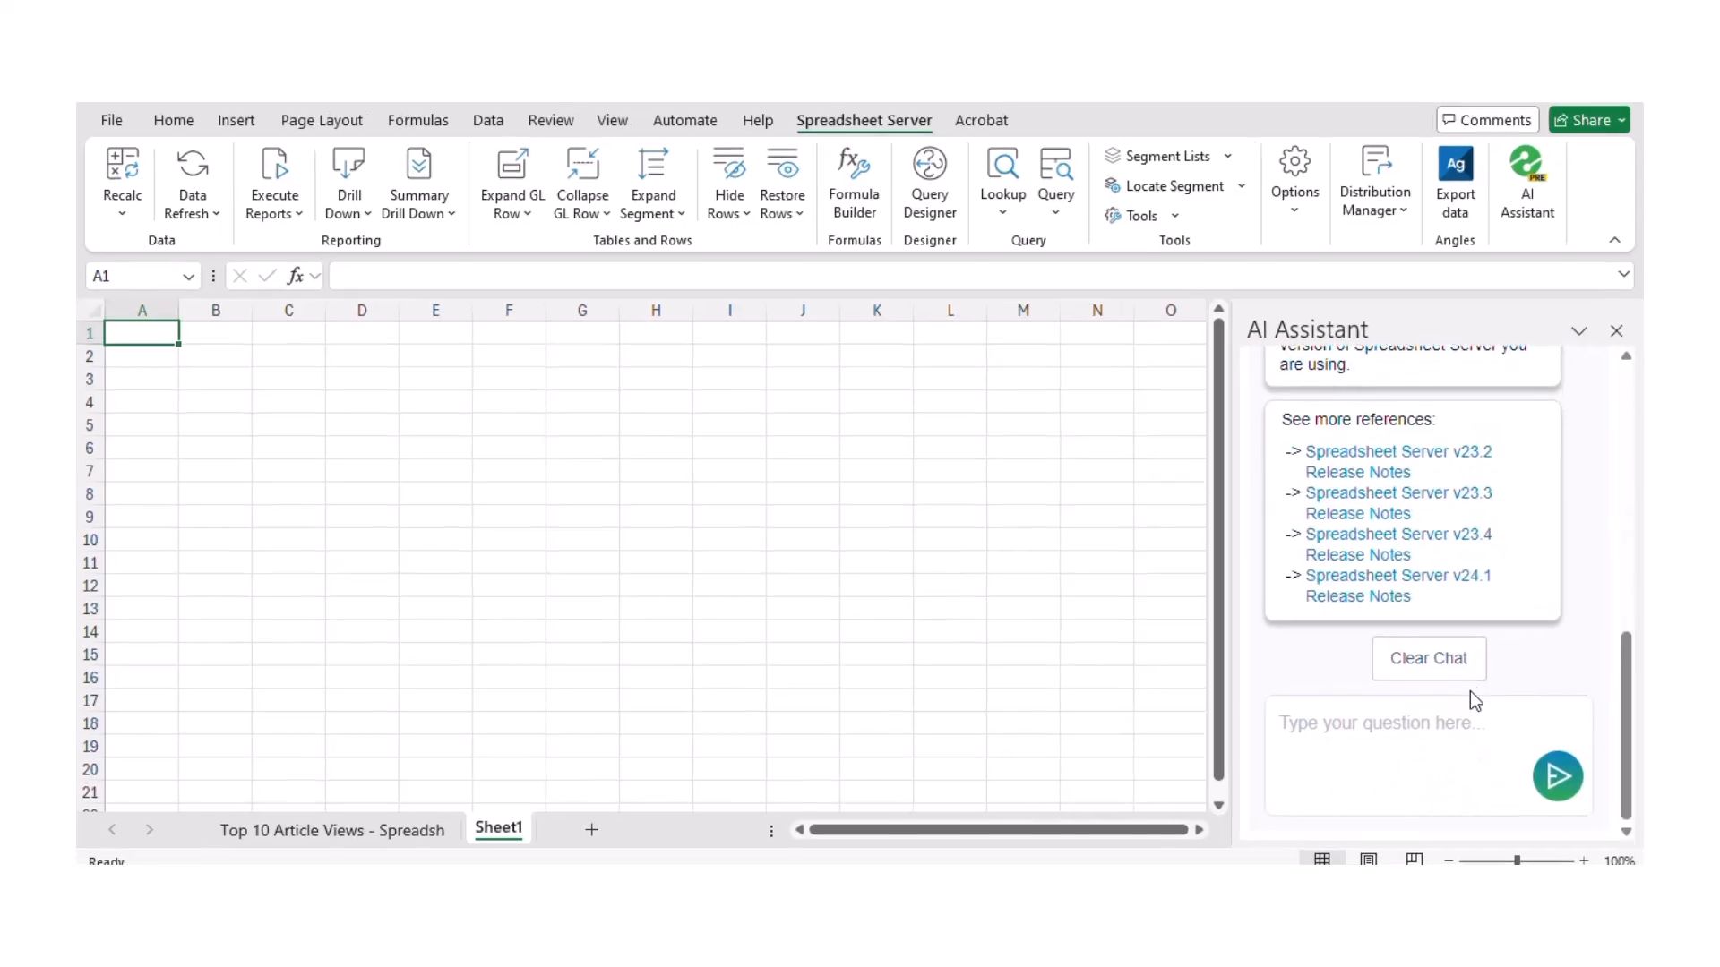
mouse_move(1261, 646)
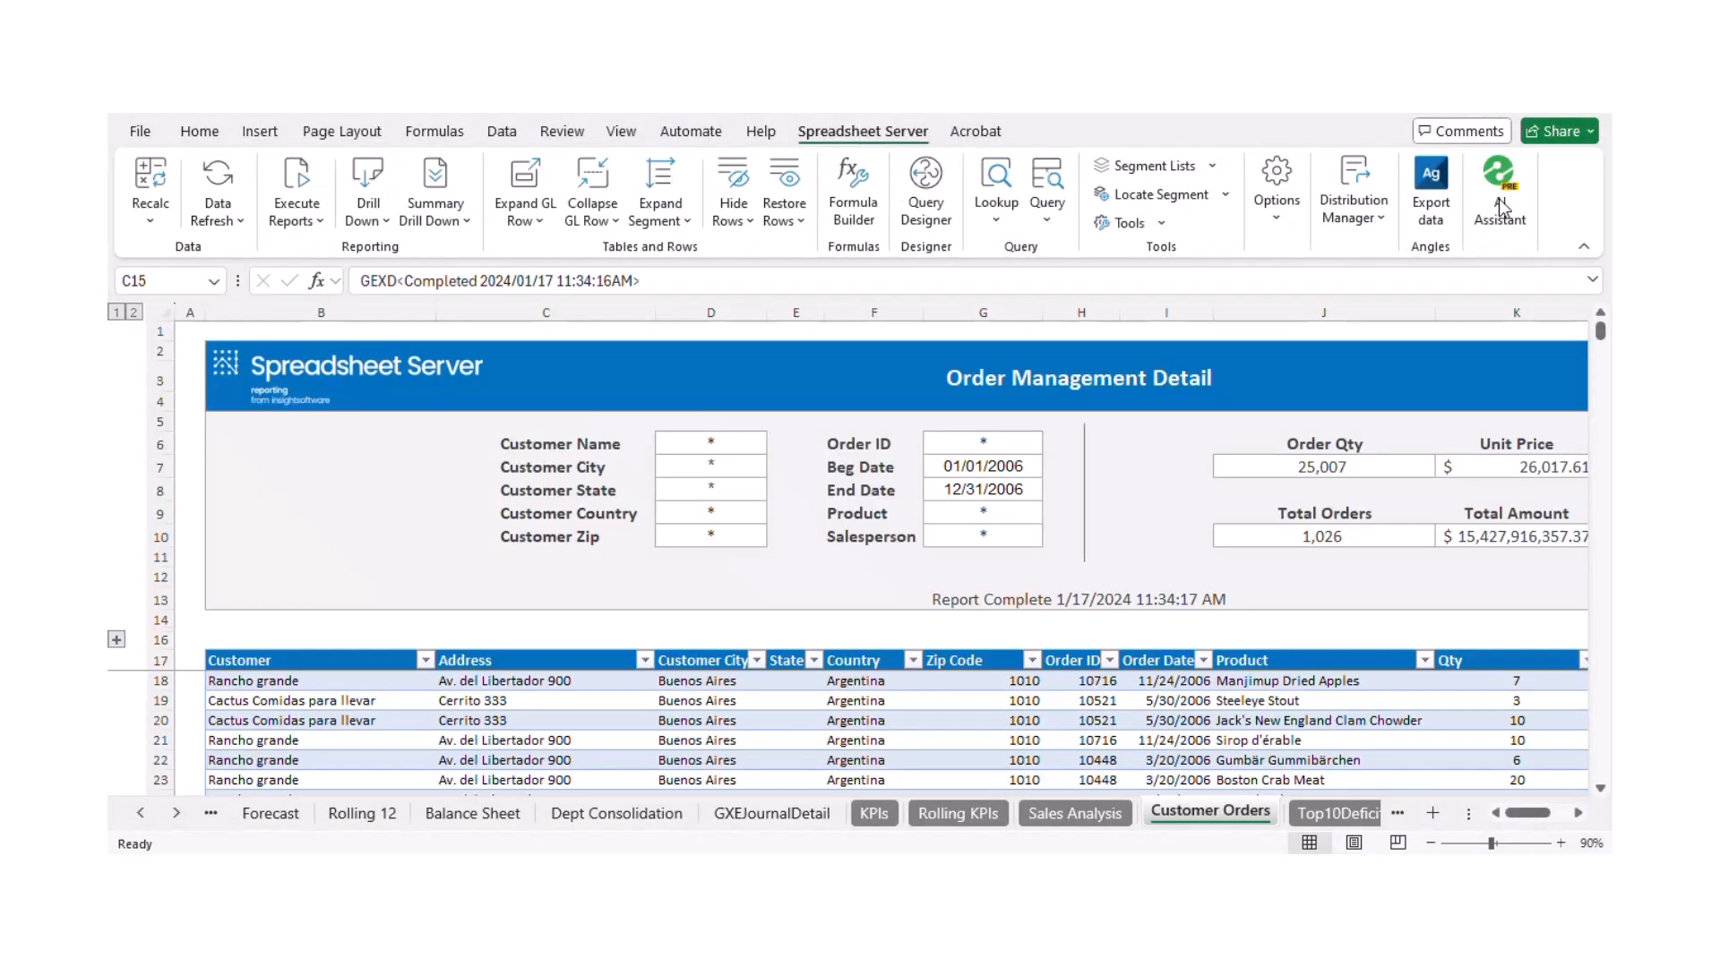
Step: Run Analysis with AI on the Customer Orders table and review its trends, anomalies and recommendations
left_click(1499, 179)
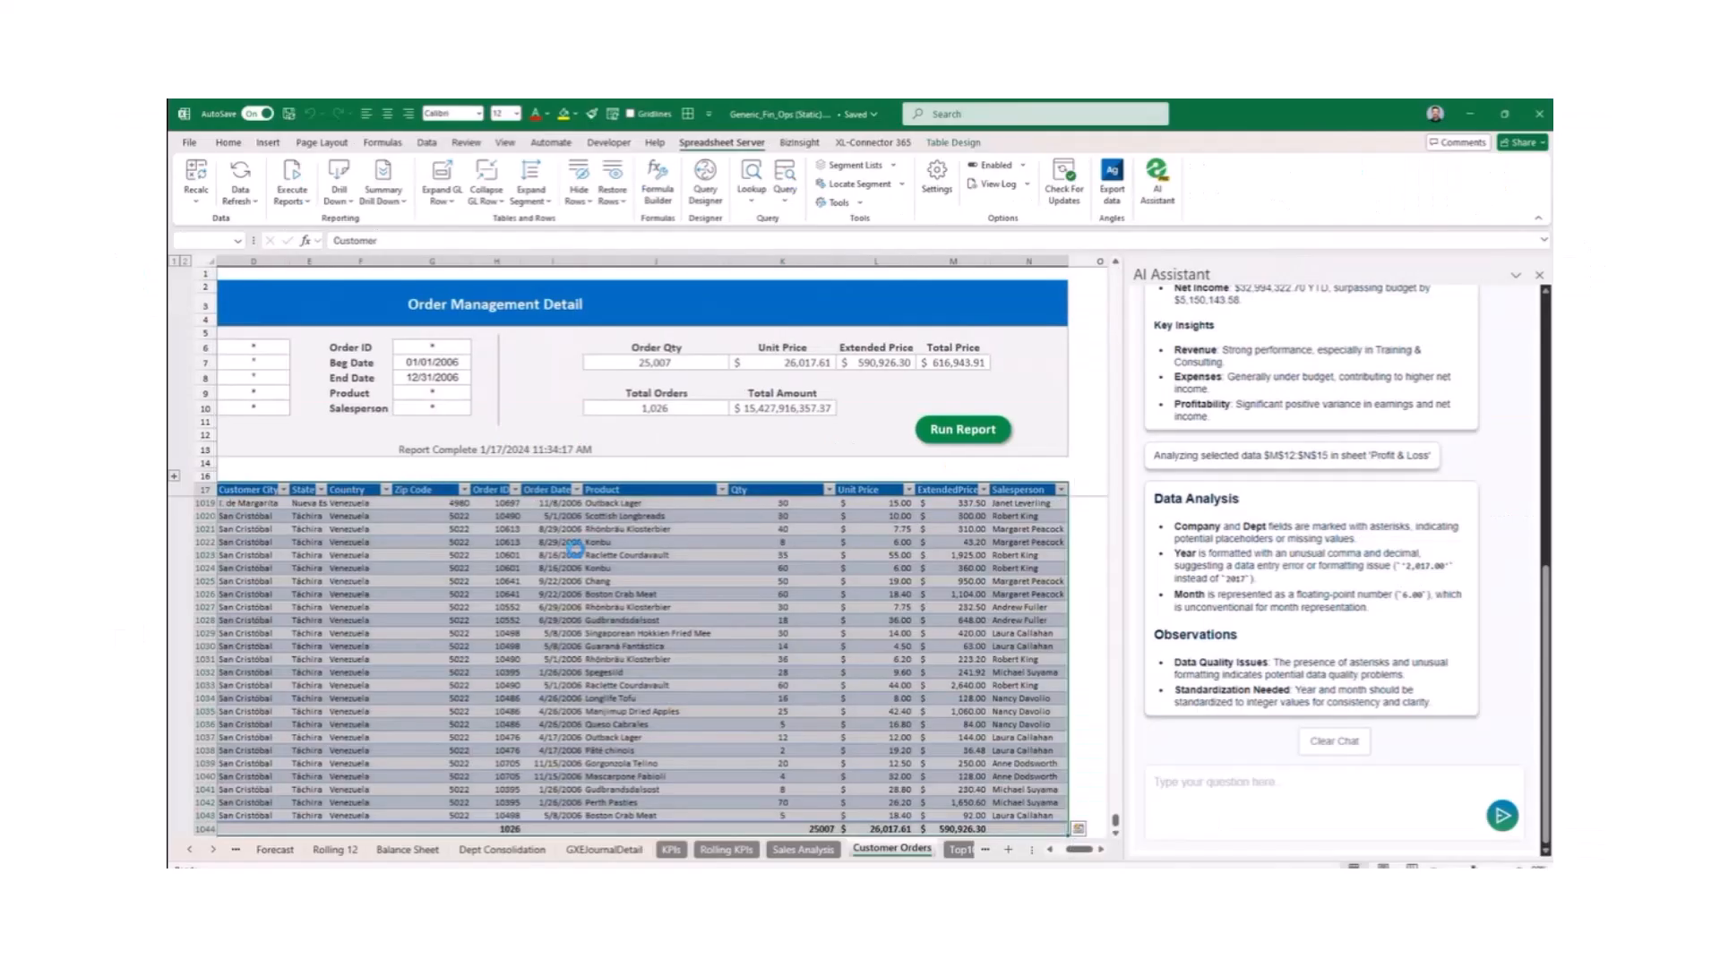
right_click(578, 550)
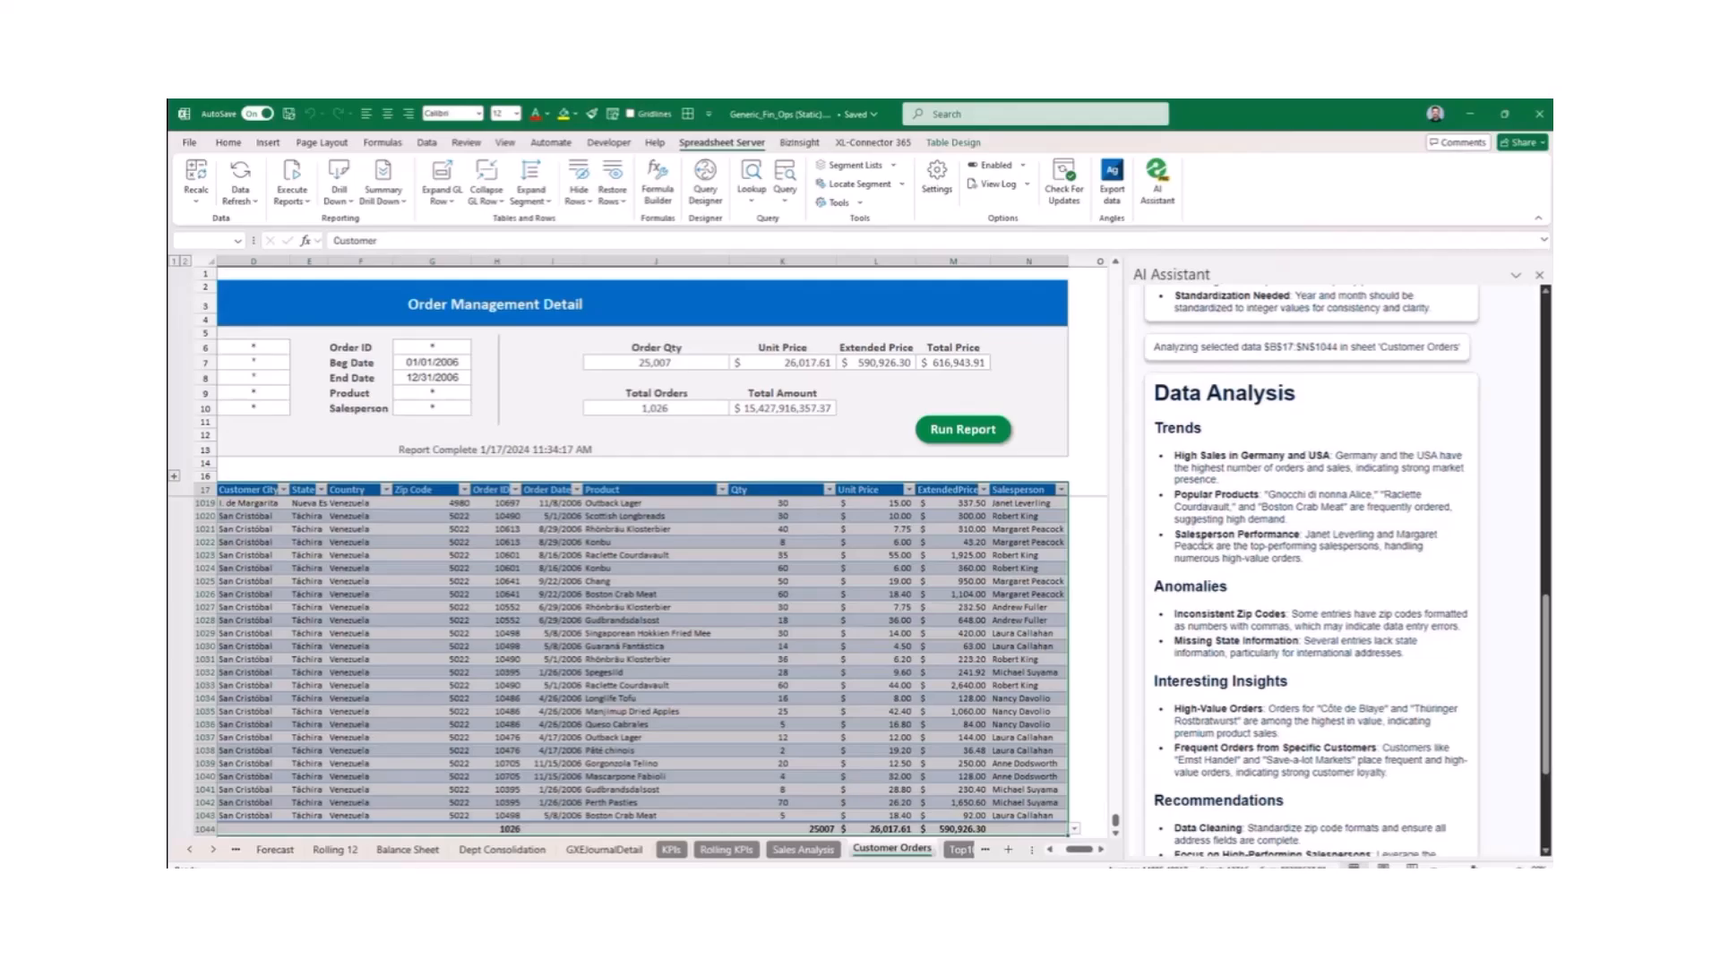
scroll("down", 3)
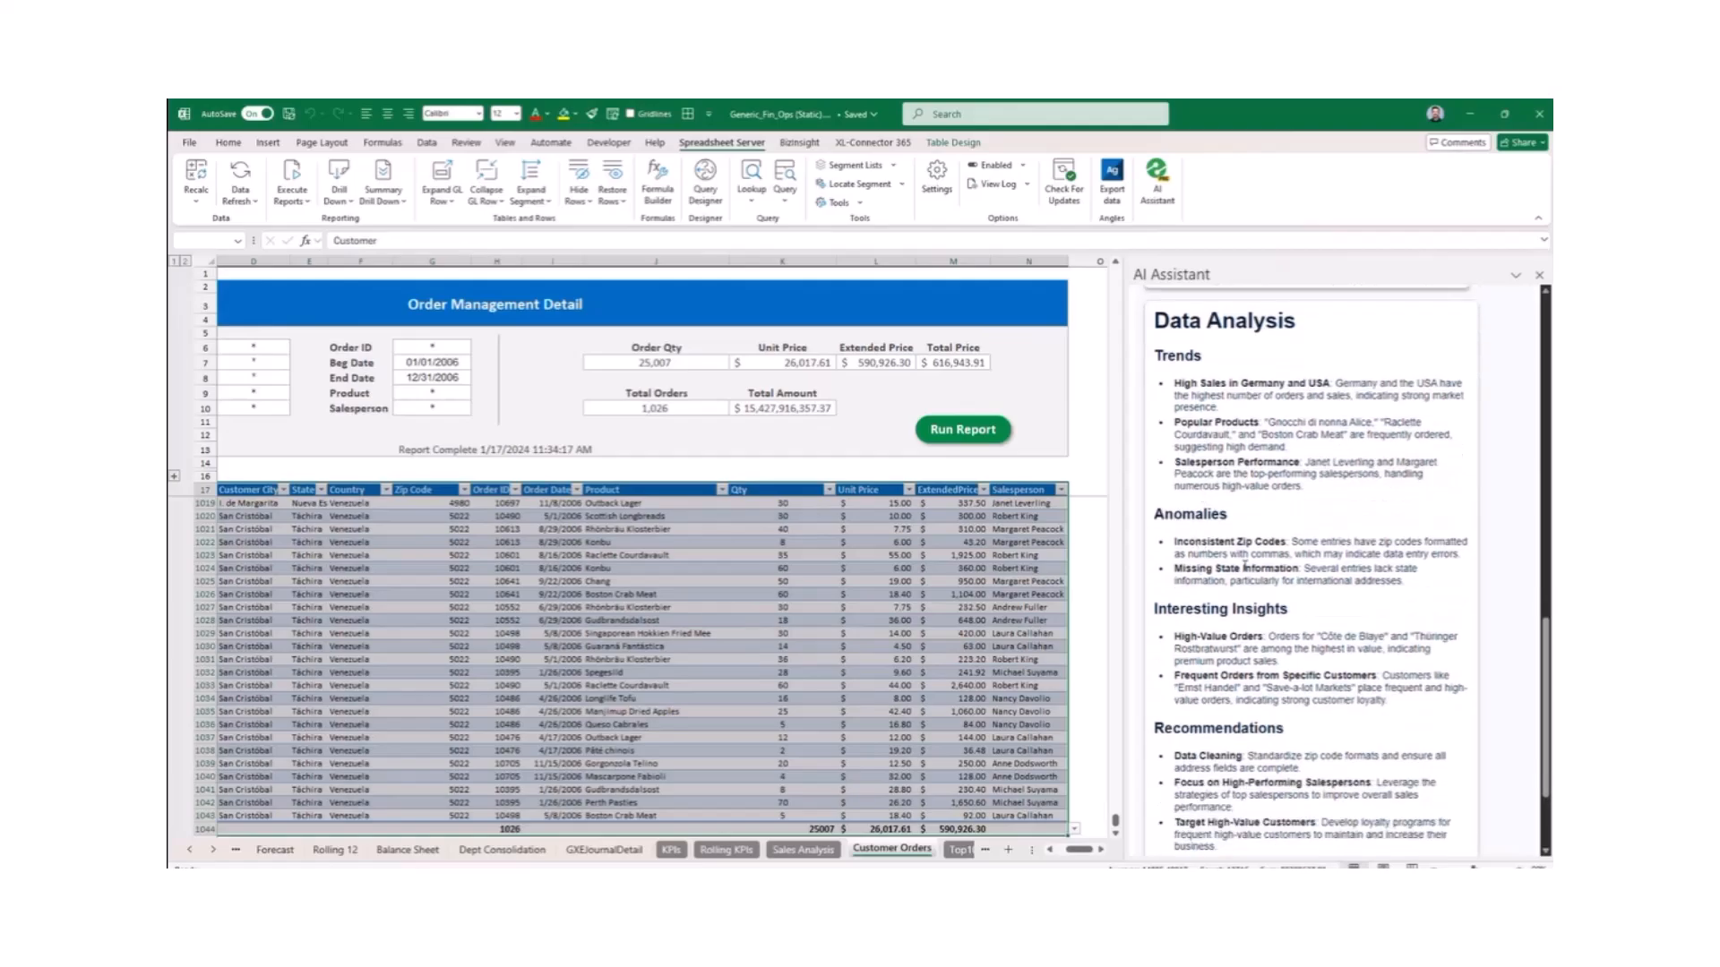